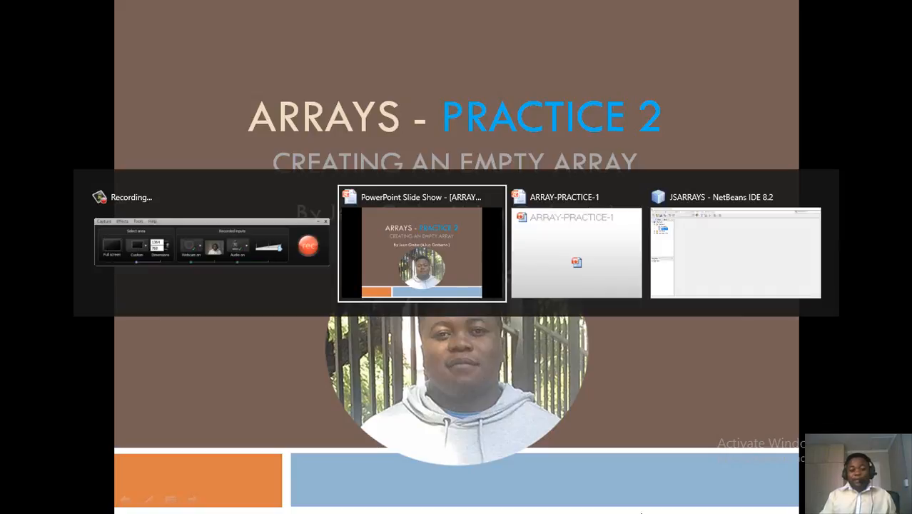
- Review Arrays1.js in the JSARRAYS project, then close it leaving no file open
click(735, 252)
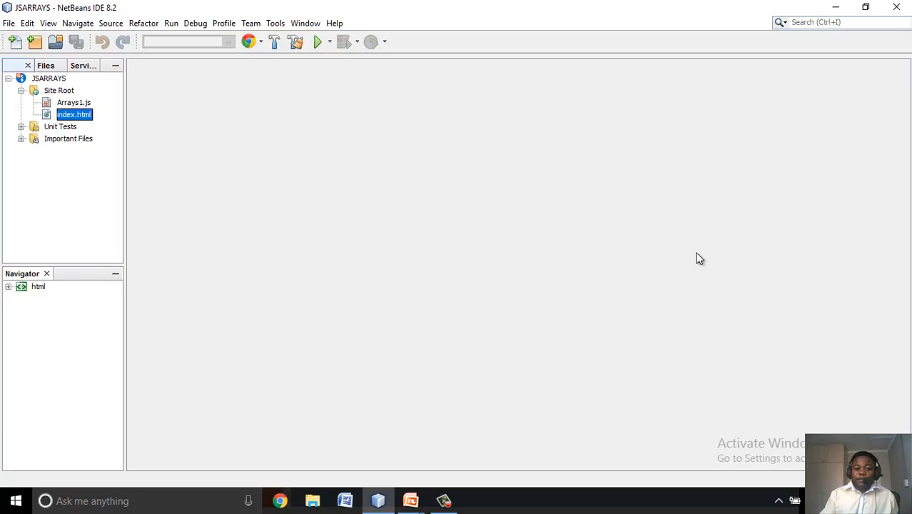
mouse_move(97, 105)
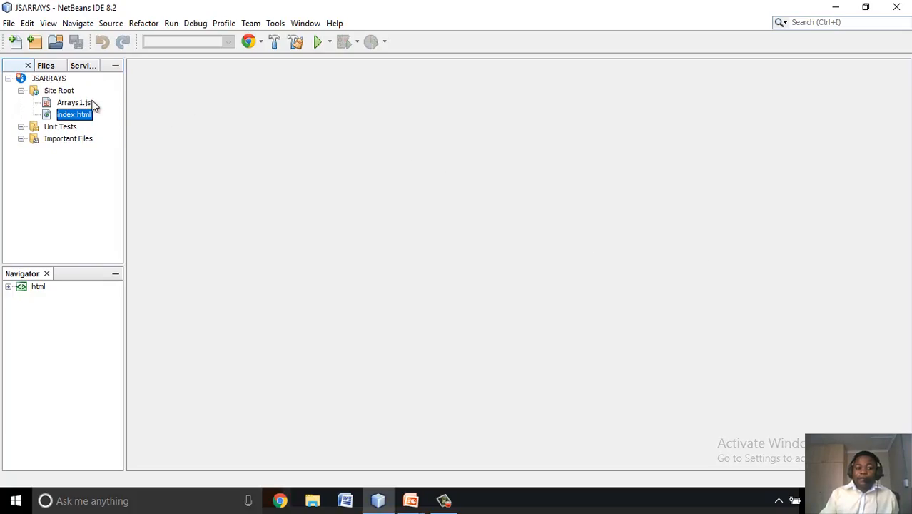
double_click(74, 102)
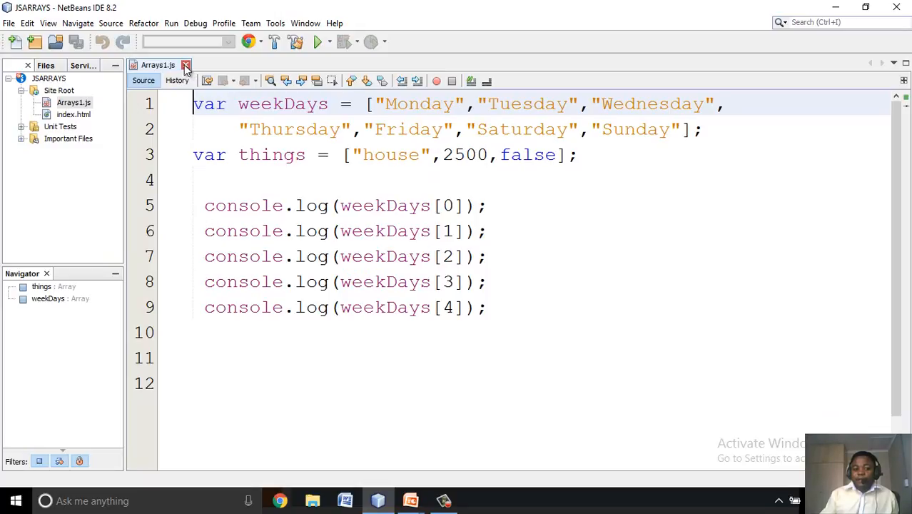
click(185, 66)
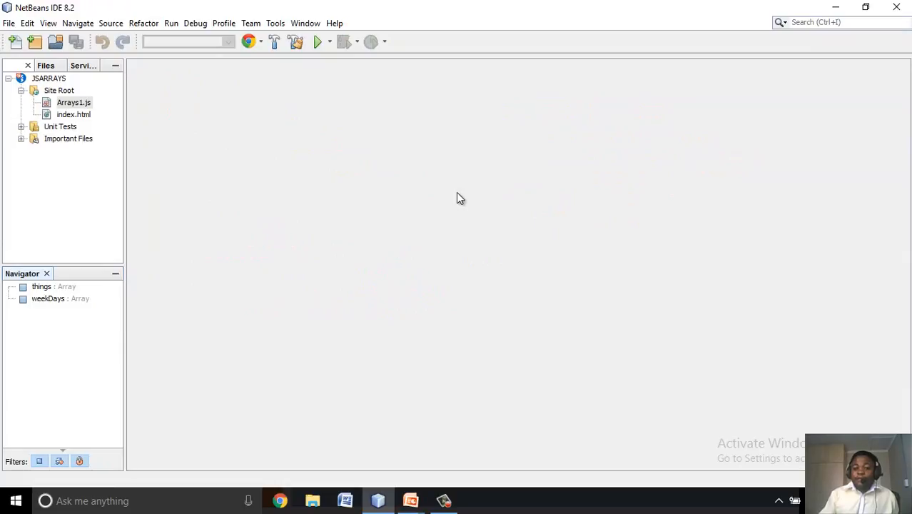
- Create a new JavaScript file named EmptyArray under Site Root
click(58, 90)
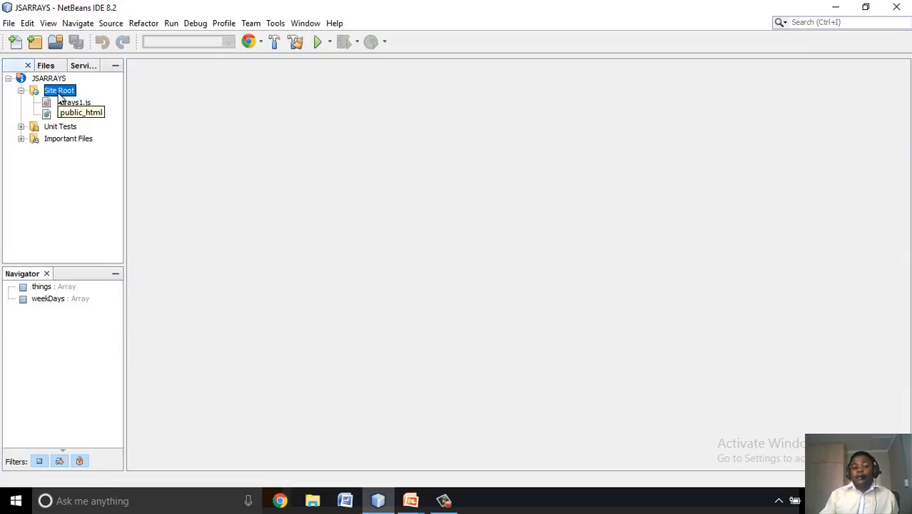
right_click(58, 90)
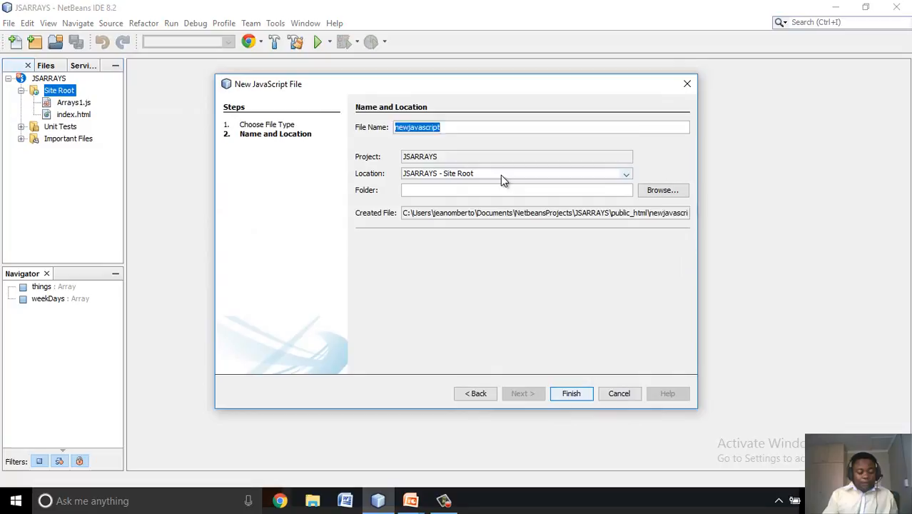
text(EmptyArray)
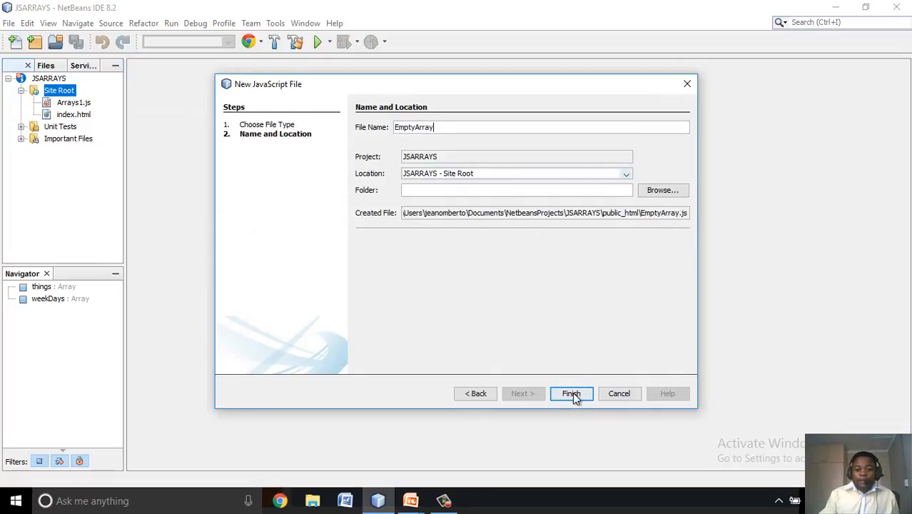
click(571, 394)
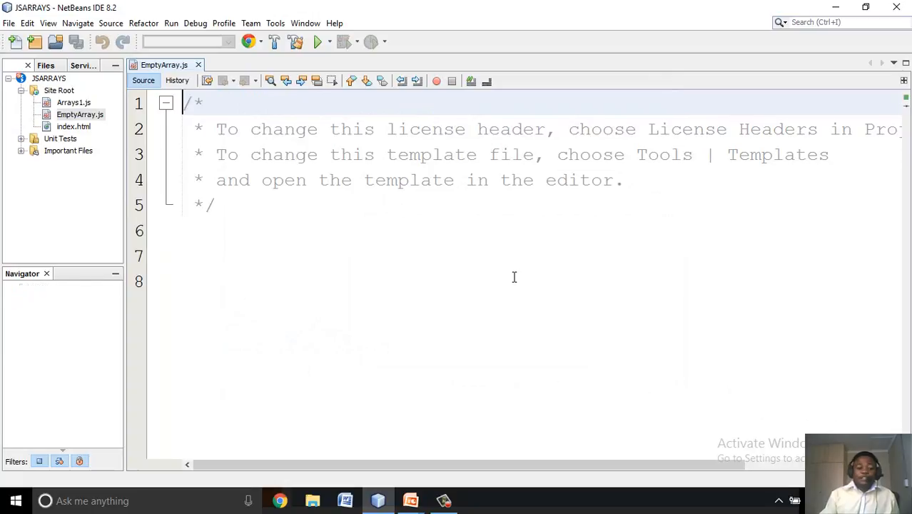
- Remove the template header, save, and declare var firstNames = []; on line 1
click(166, 103)
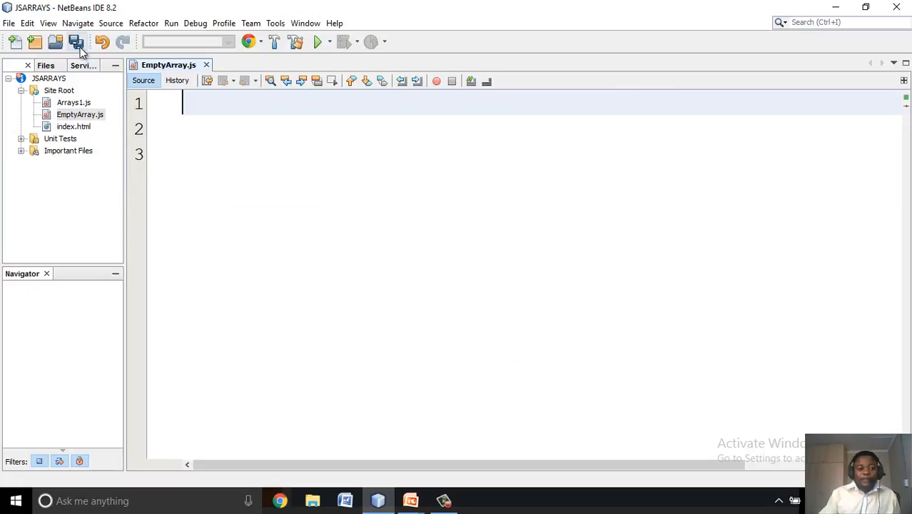
click(77, 41)
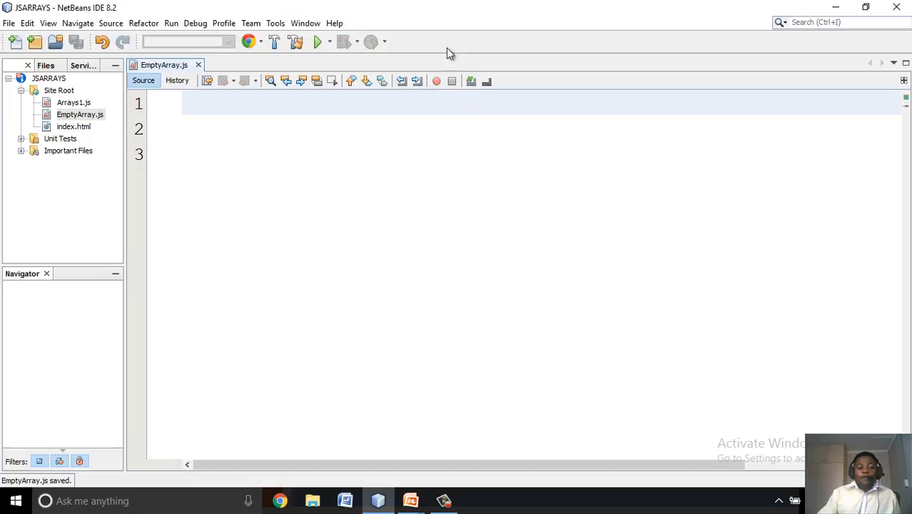
text(var f)
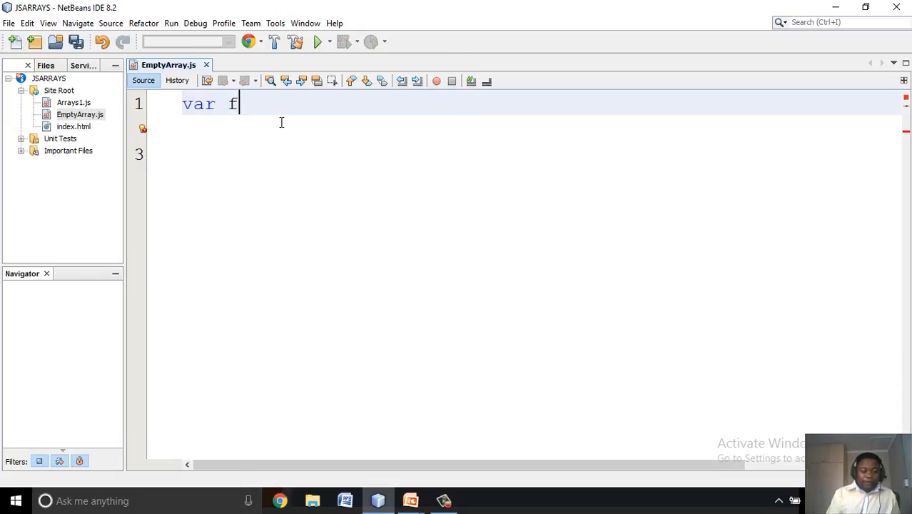
text(irstNames =)
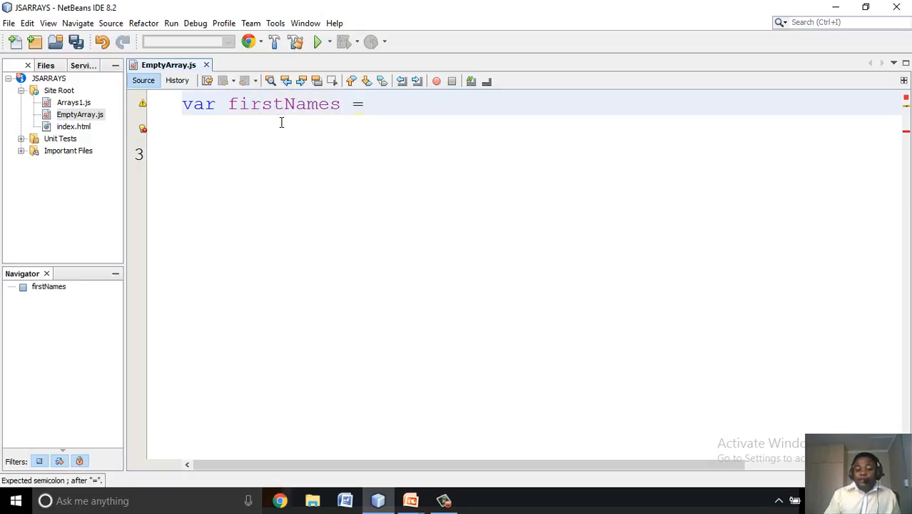
click(359, 105)
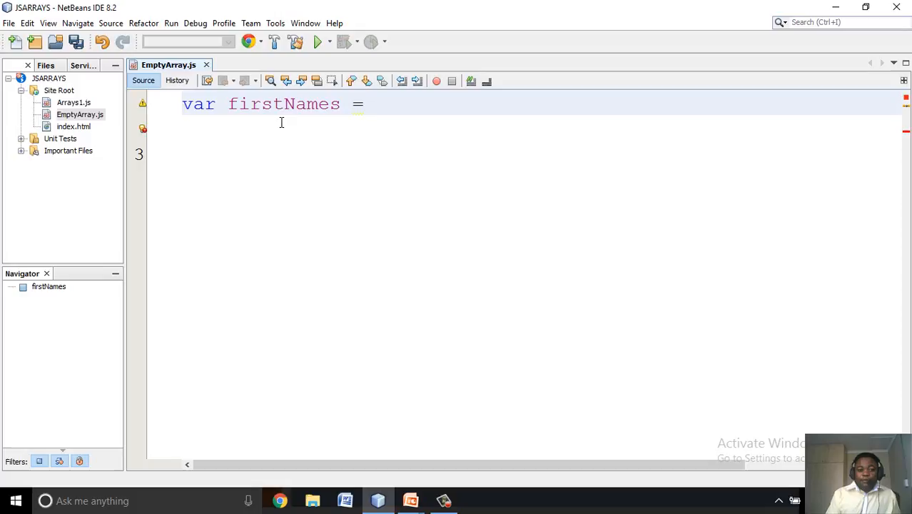
text([];)
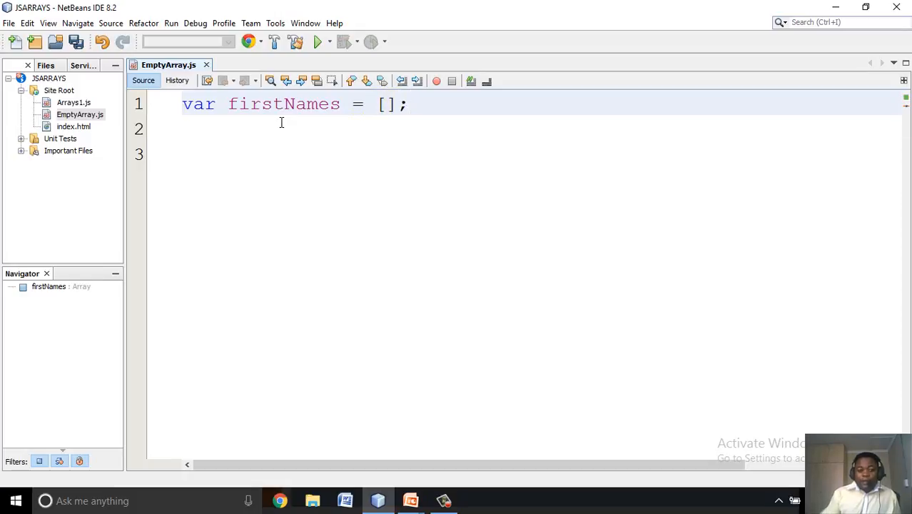
double_click(385, 104)
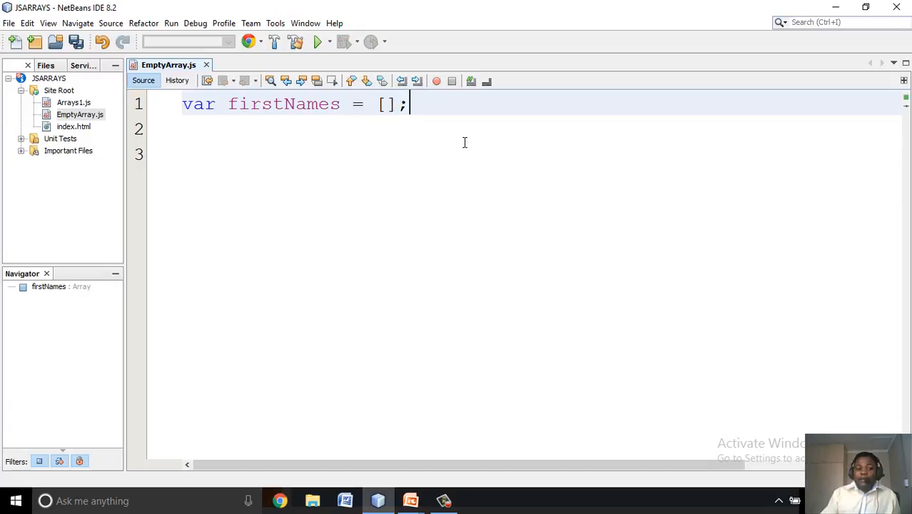
mouse_move(477, 137)
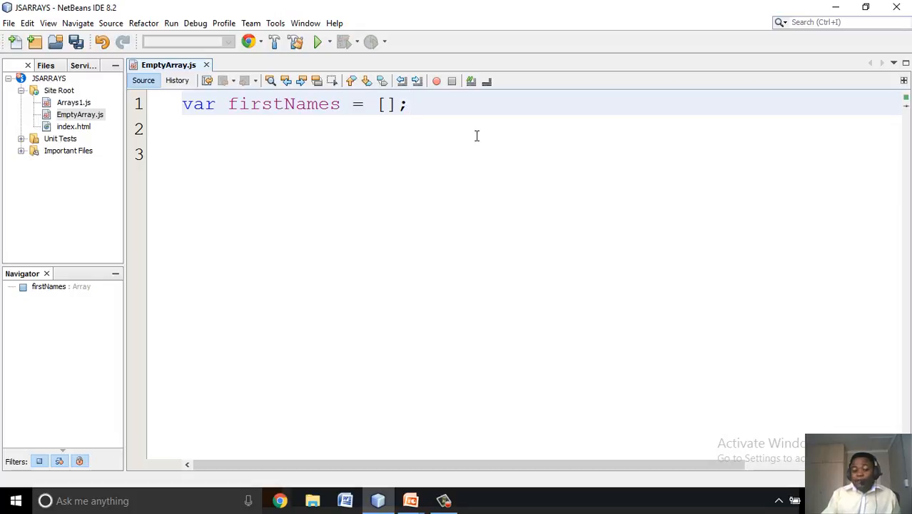
- Add var lastNames = new Array(); on line 2, comment it out, and save
click(407, 104)
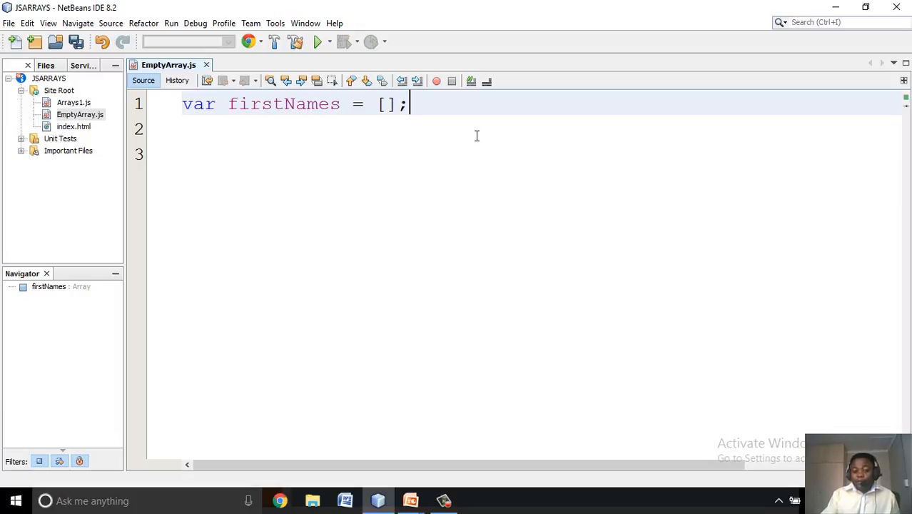
text(v)
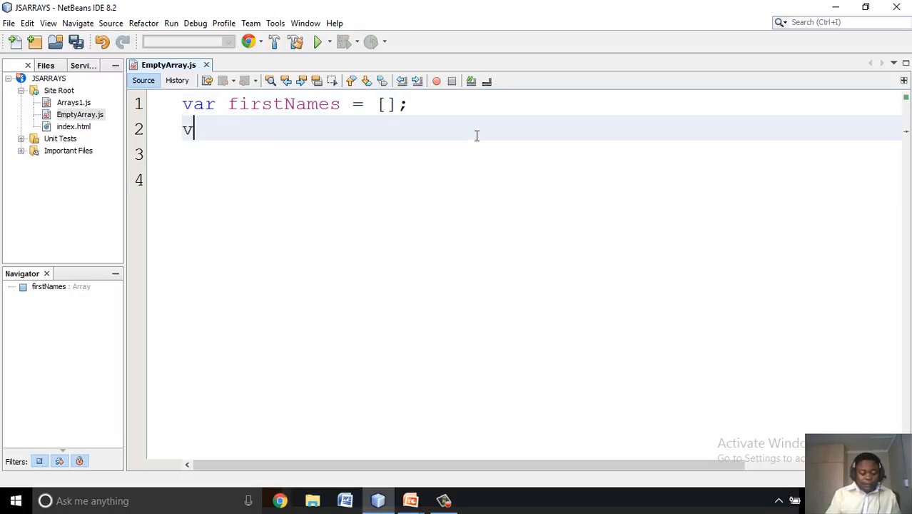
text(ar las)
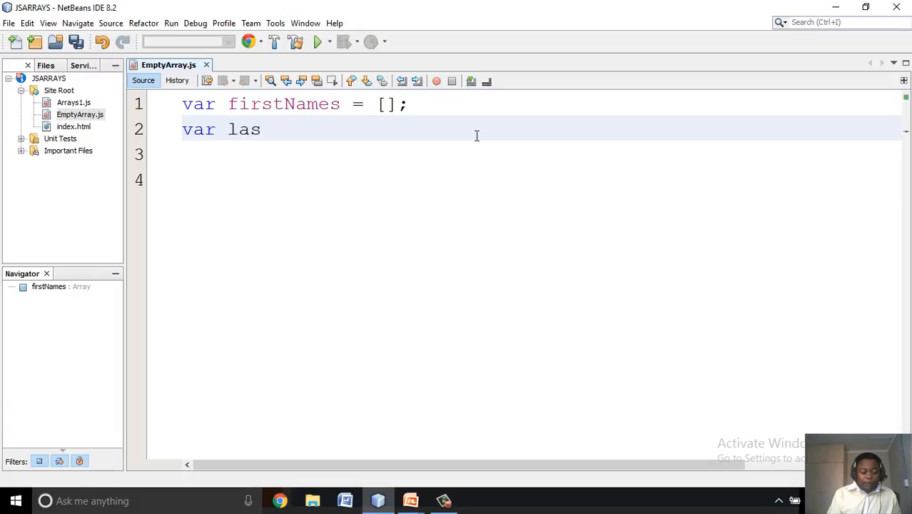
text(tNames =  n)
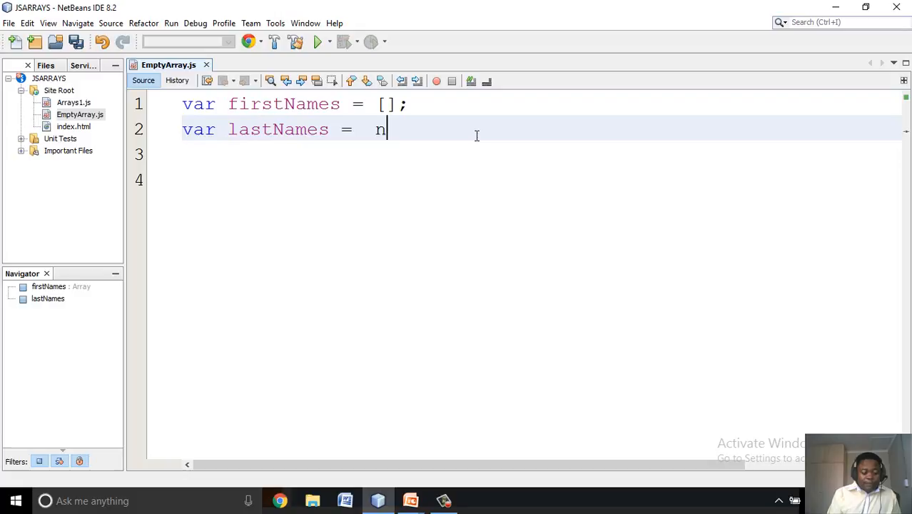
text(ew Array)
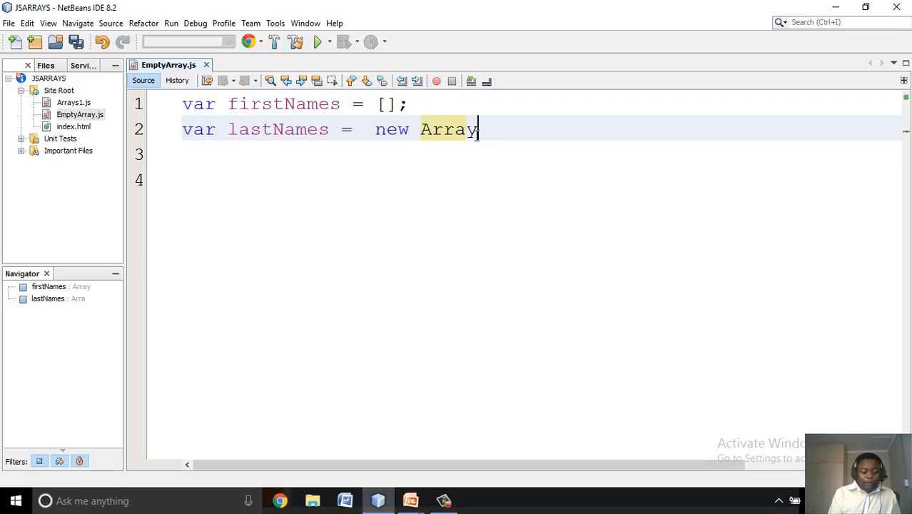
text(();)
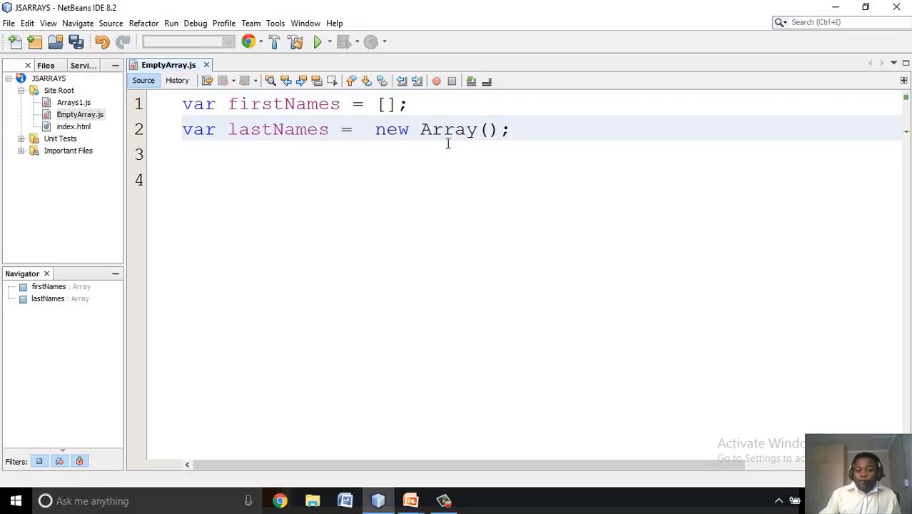
click(76, 41)
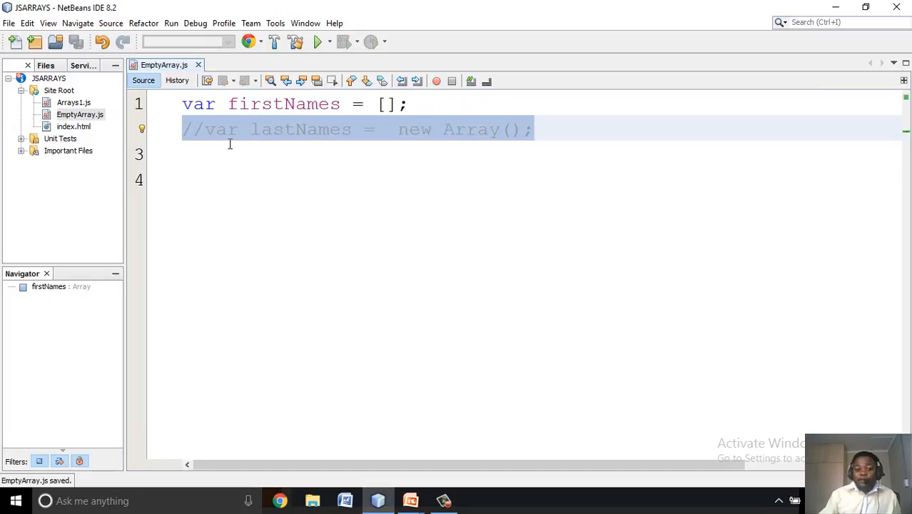
- Assign firstNames[0] = "James" and firstNames[1] = "Consolata"
click(542, 128)
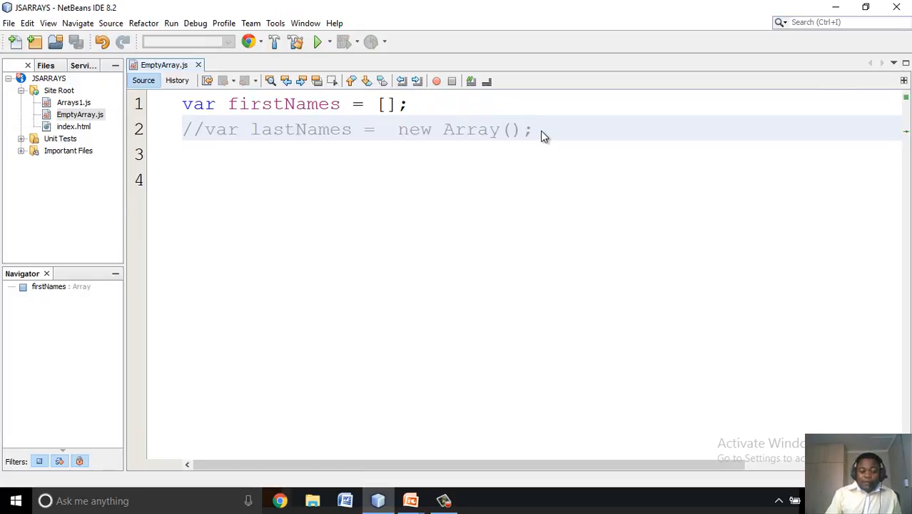
text(firs)
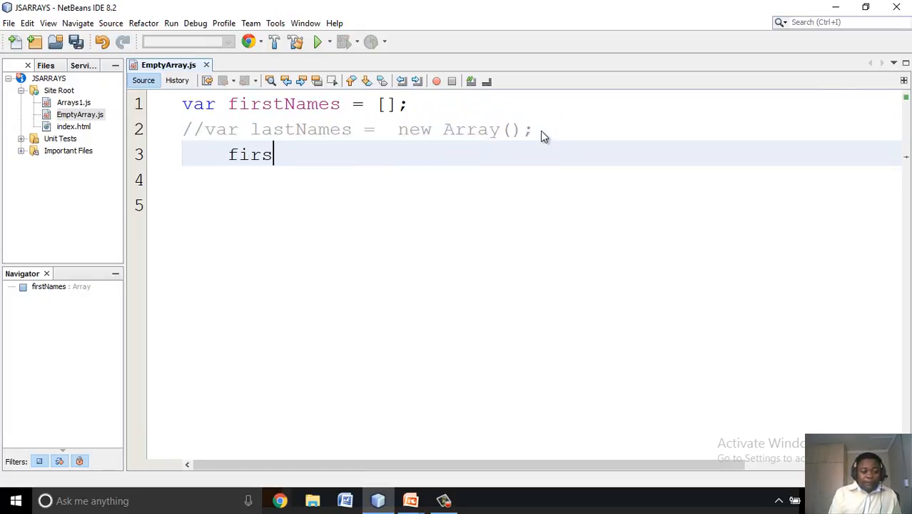
text(tNames)
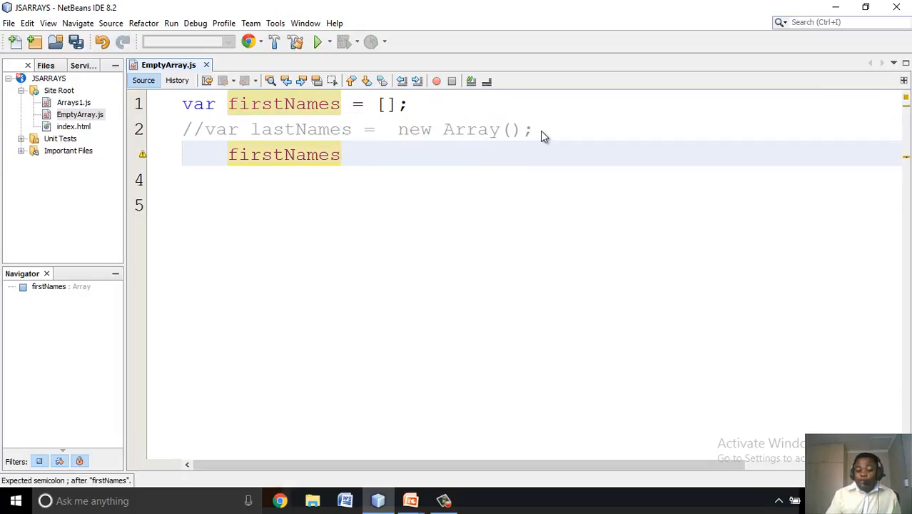
click(341, 154)
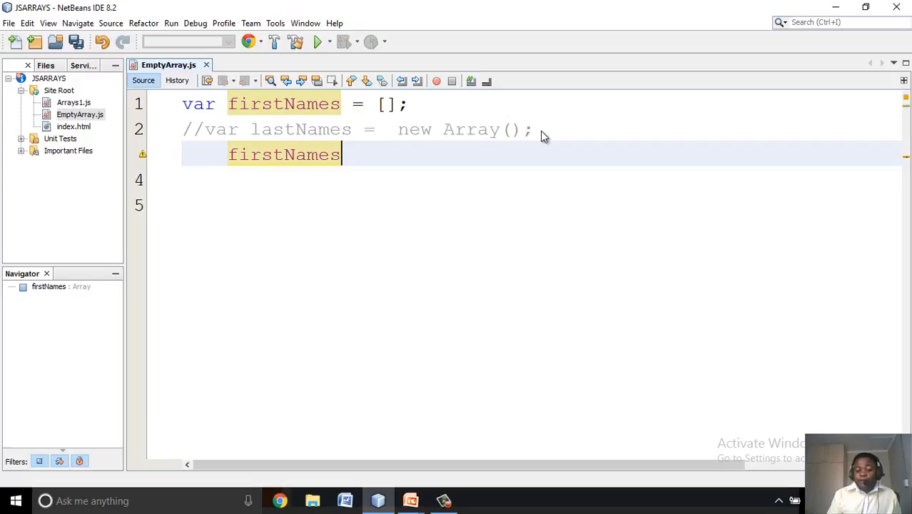
text([])
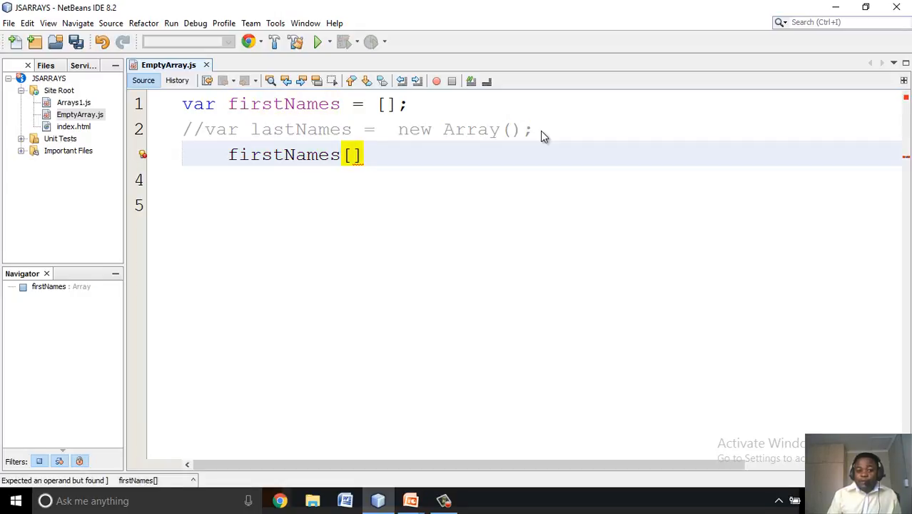
text(0)
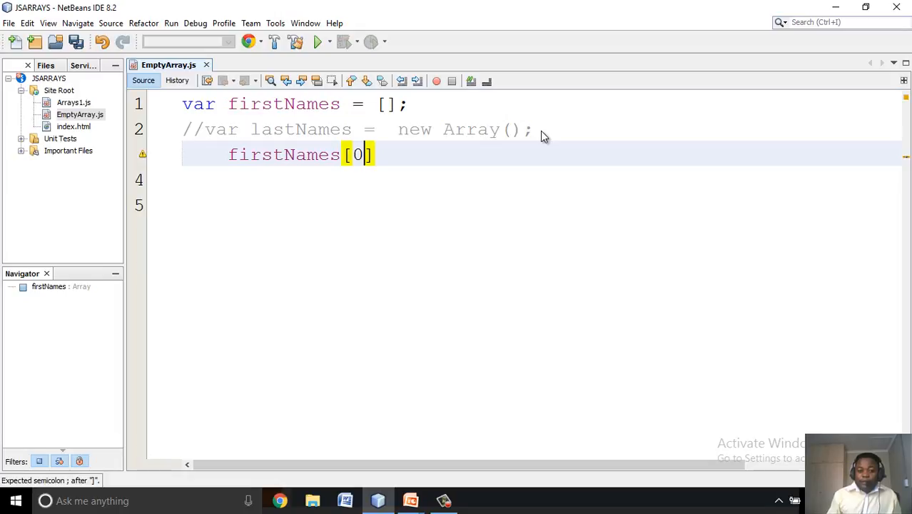
text(=)
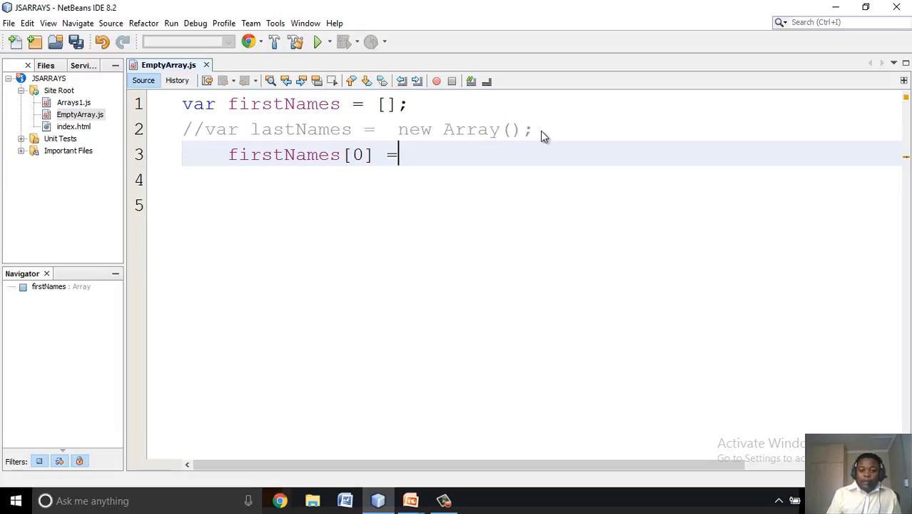
text("Ja")
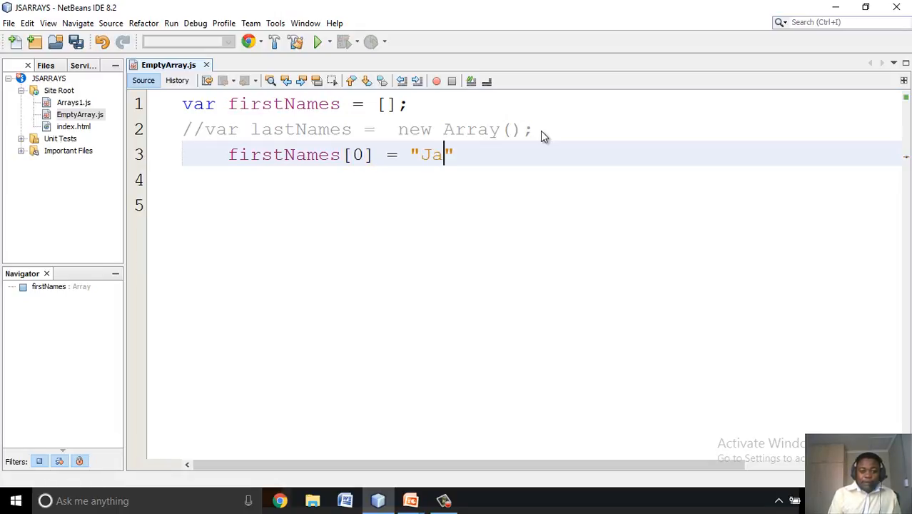
text(mes)
click(542, 178)
text(fir)
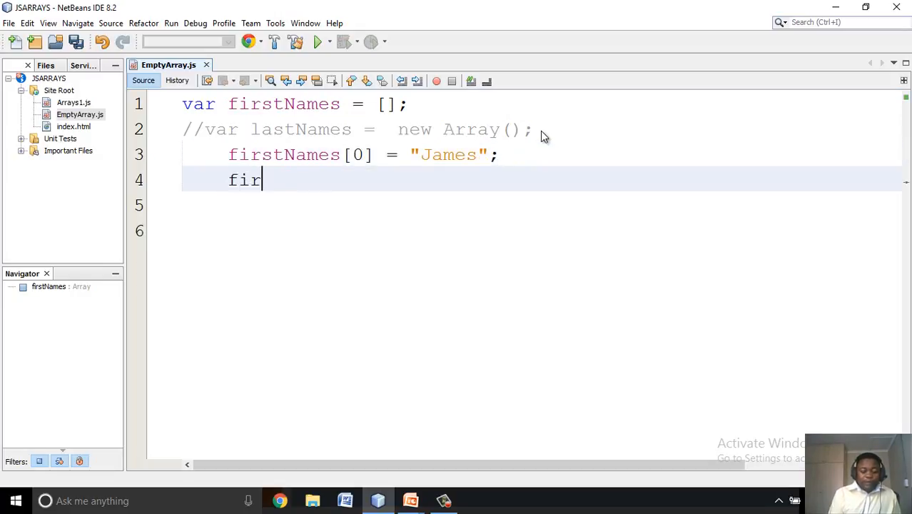
text(stNames[)
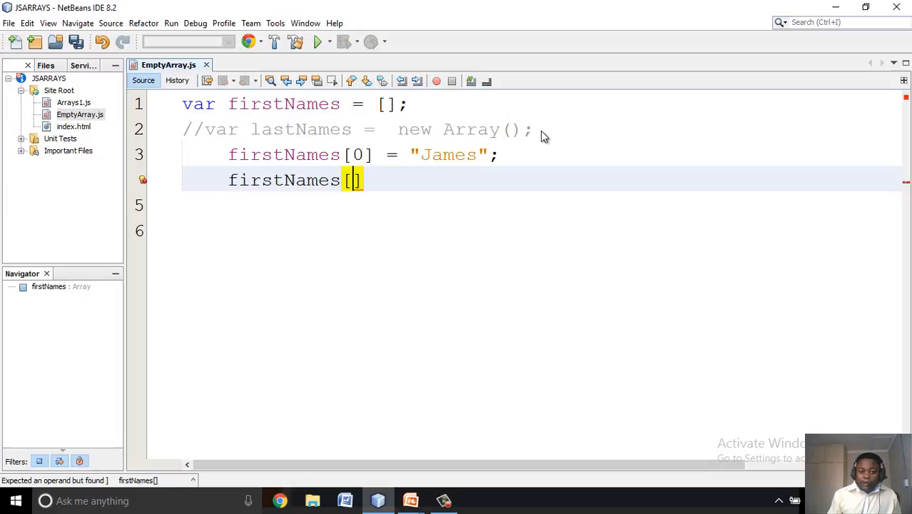
text(1] =)
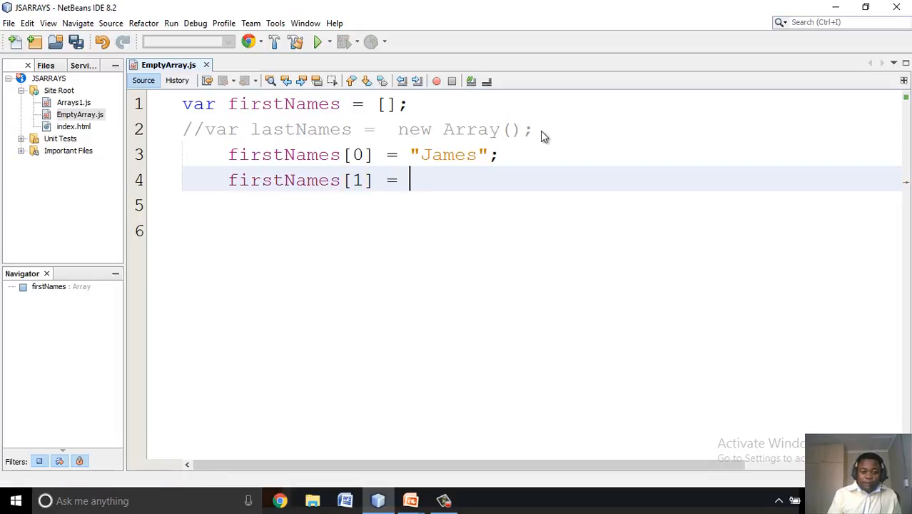
text("Cons")
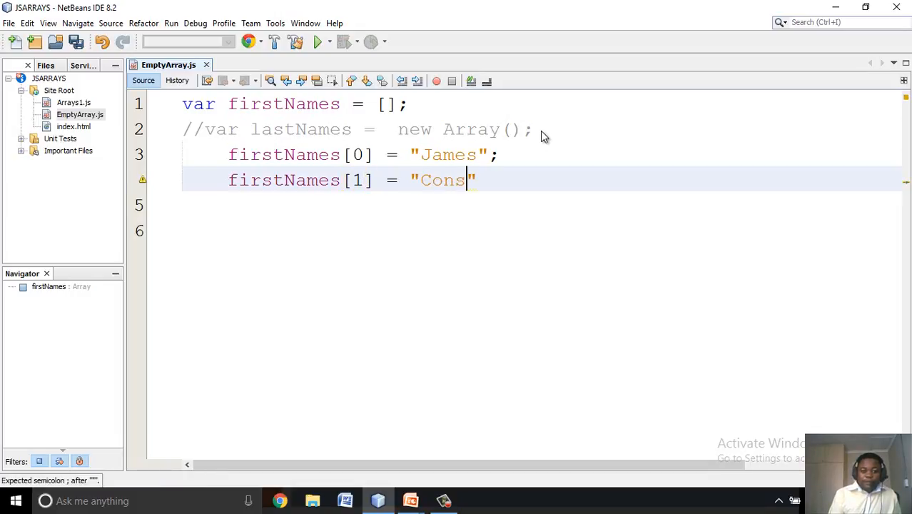
text(olata)
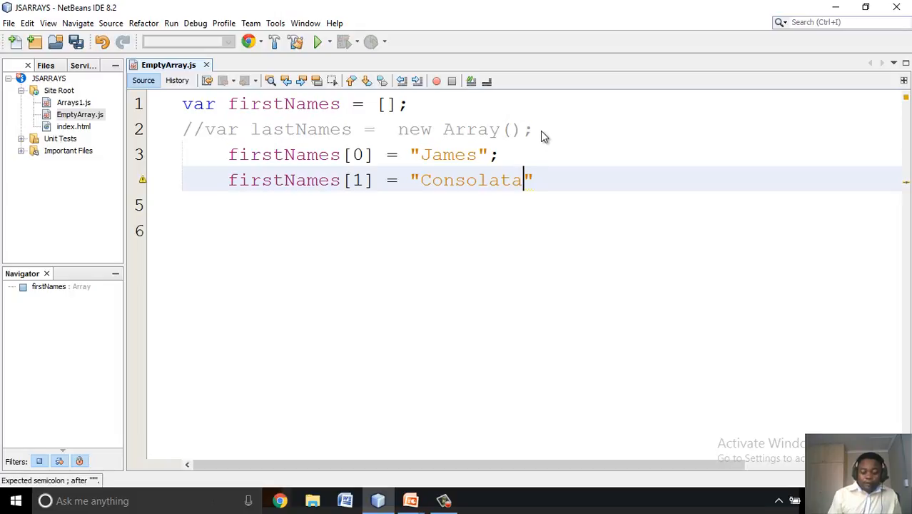
text(";)
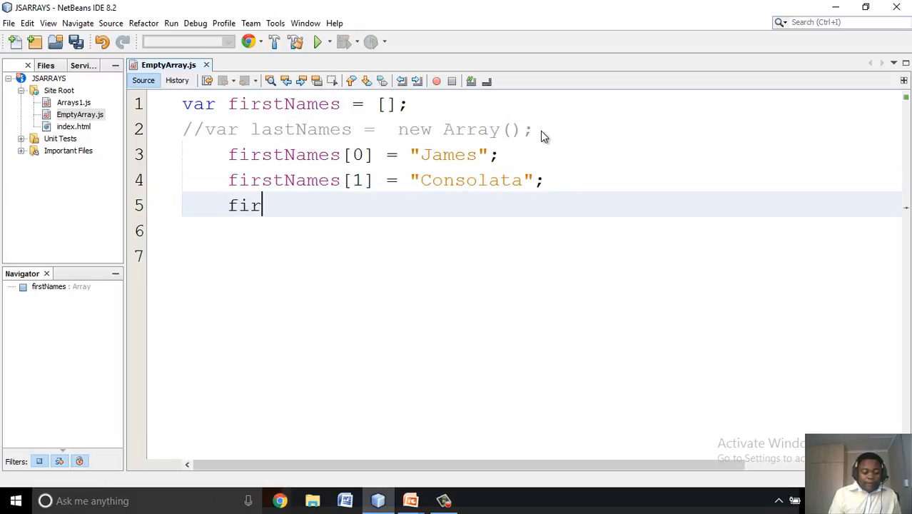
- Assign firstNames[2] = "Thoms", firstNames[3] = "Blandine" and firstNames[4] = "Bond"
text(stNames[2])
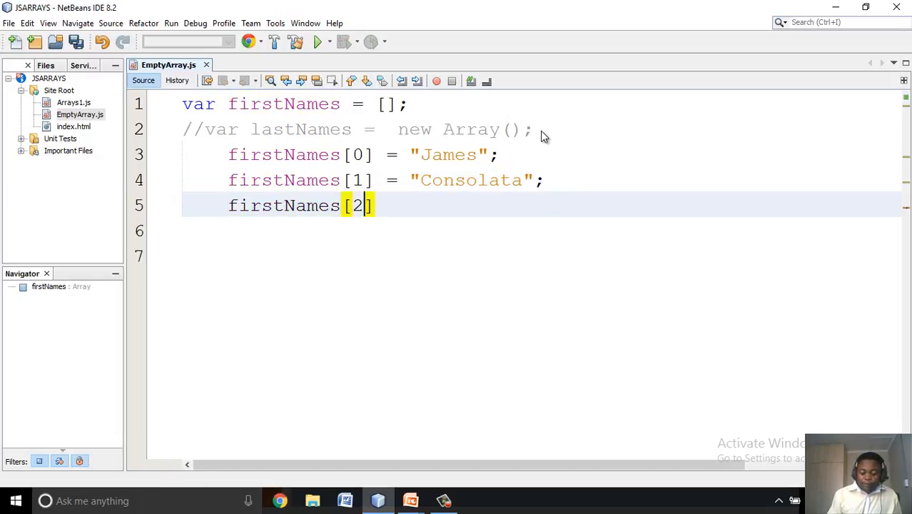
text(= "Thoms";)
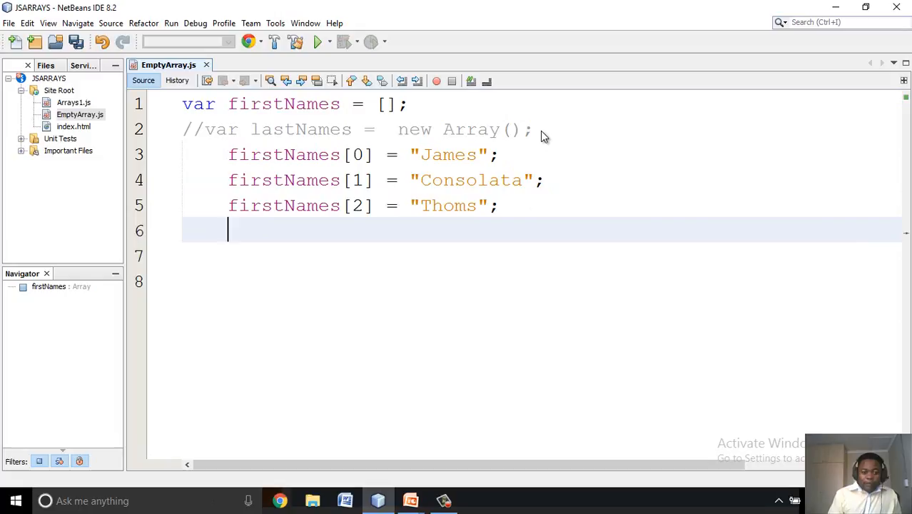
text(firstNames)
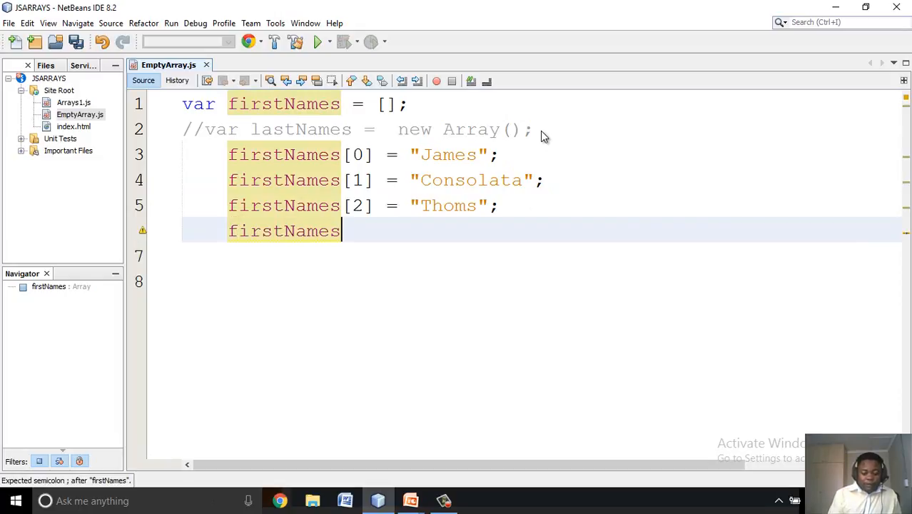
text([3])
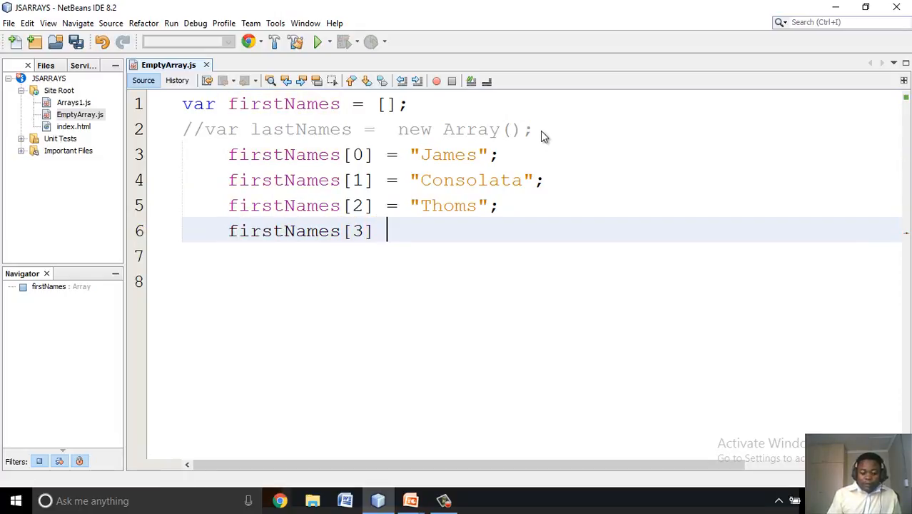
text(= "B")
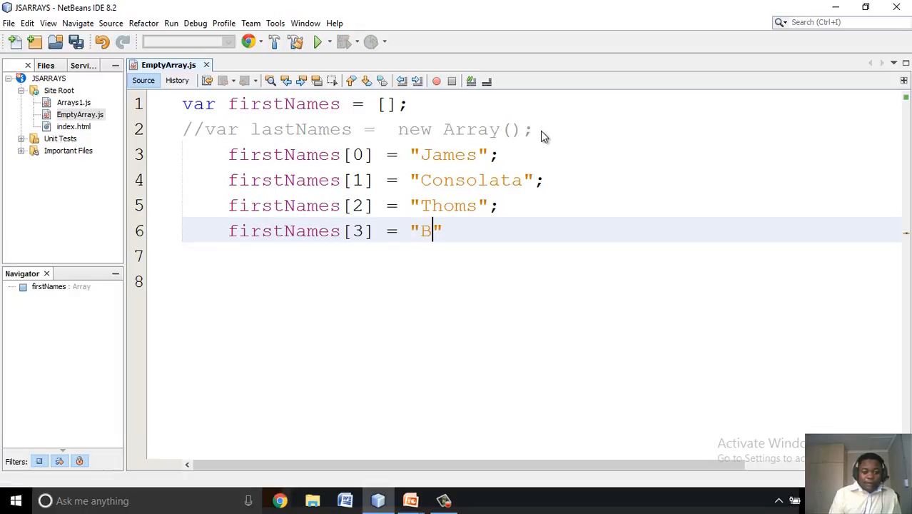
text(landine)
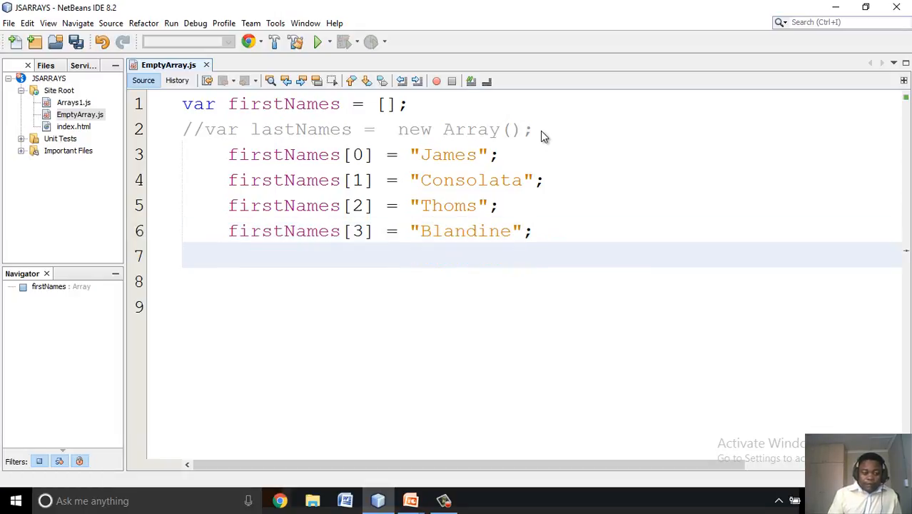
text(firstNames)
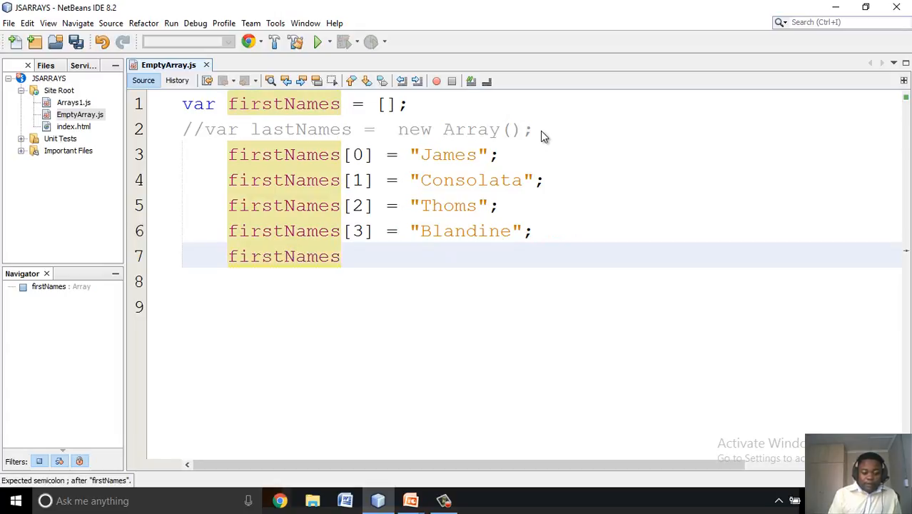
text([4])
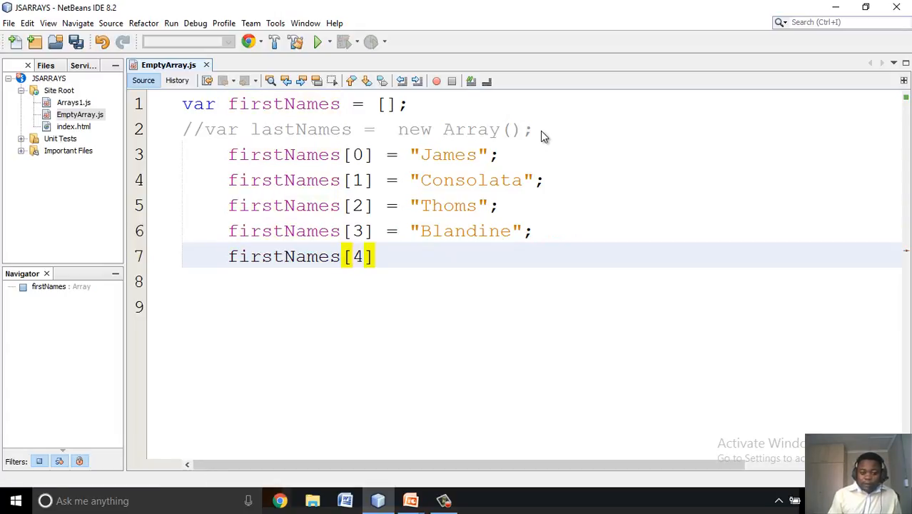
text(= "")
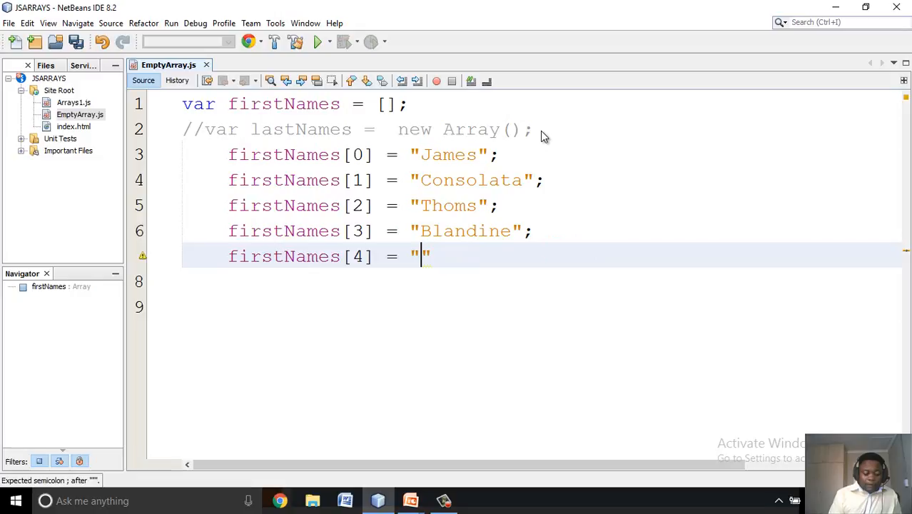
text(Bond)
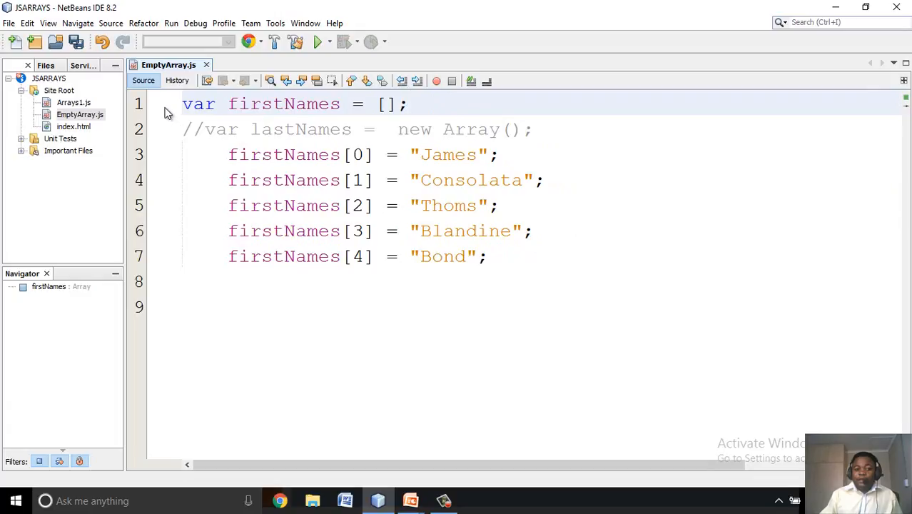
click(408, 104)
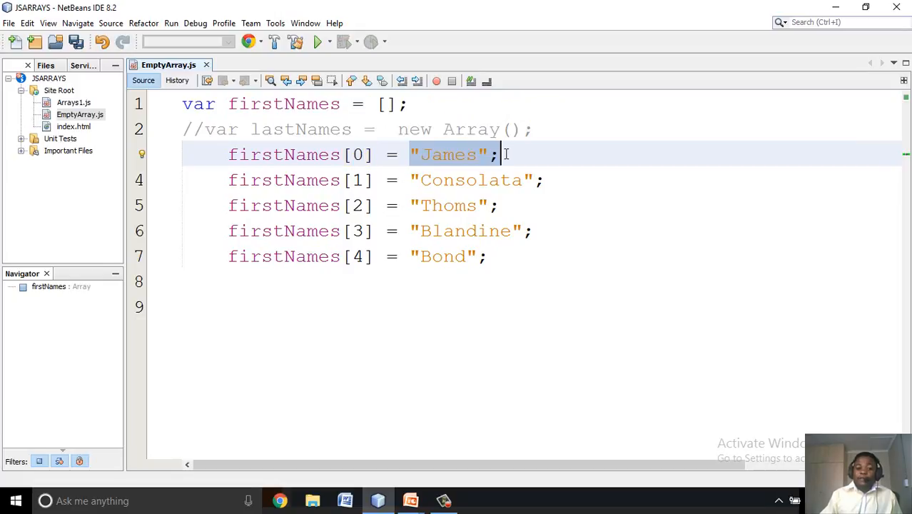
double_click(359, 180)
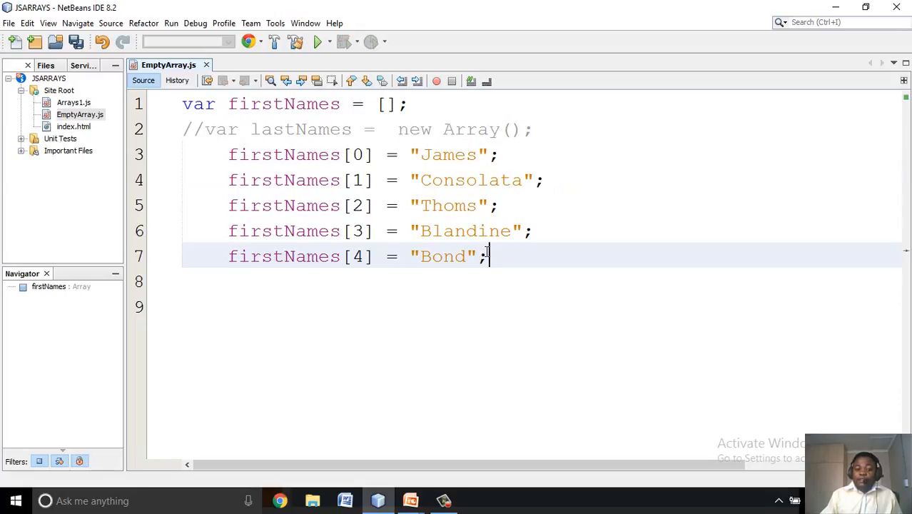
mouse_move(488, 257)
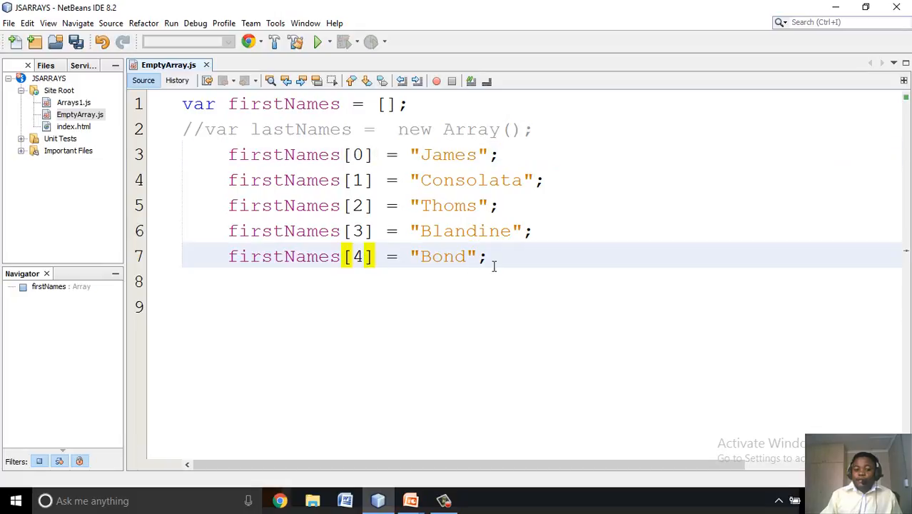
- Add console.log(firstNames[4]); below the assignments and save
text(co)
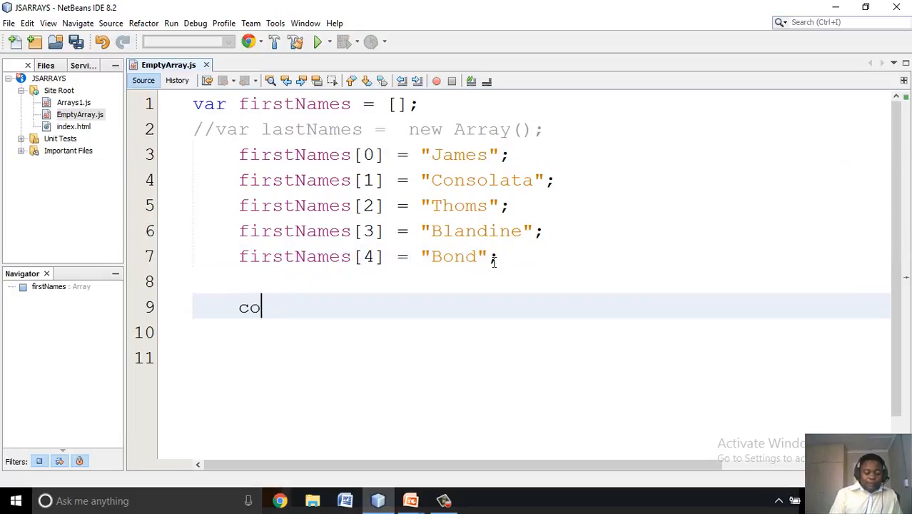
text(nsole)
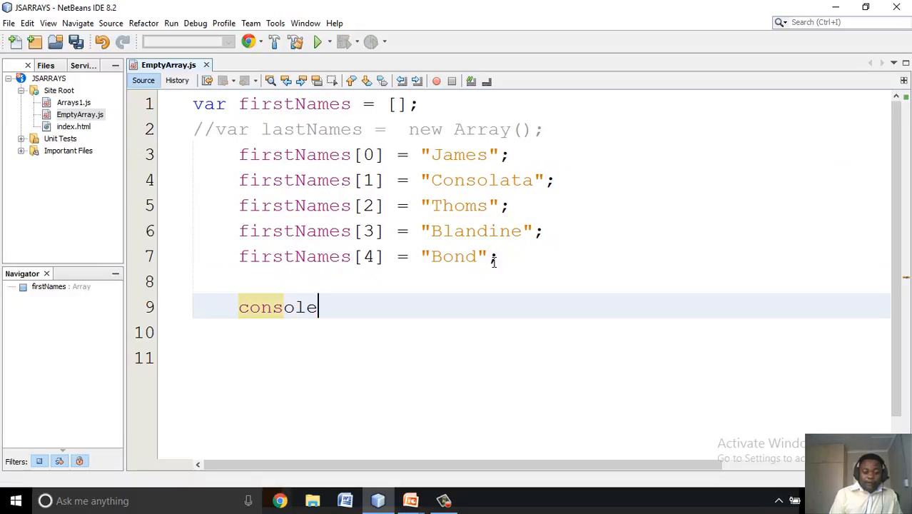
text(.log())
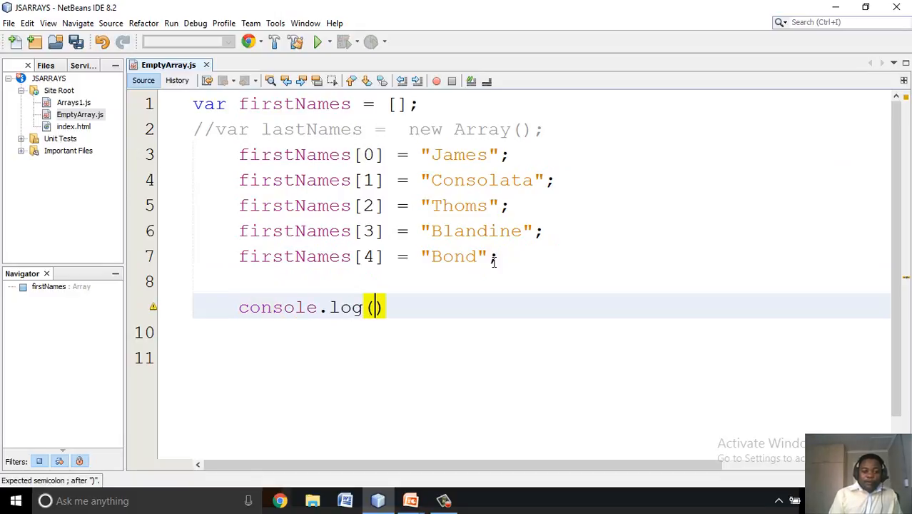
text(firstNames)
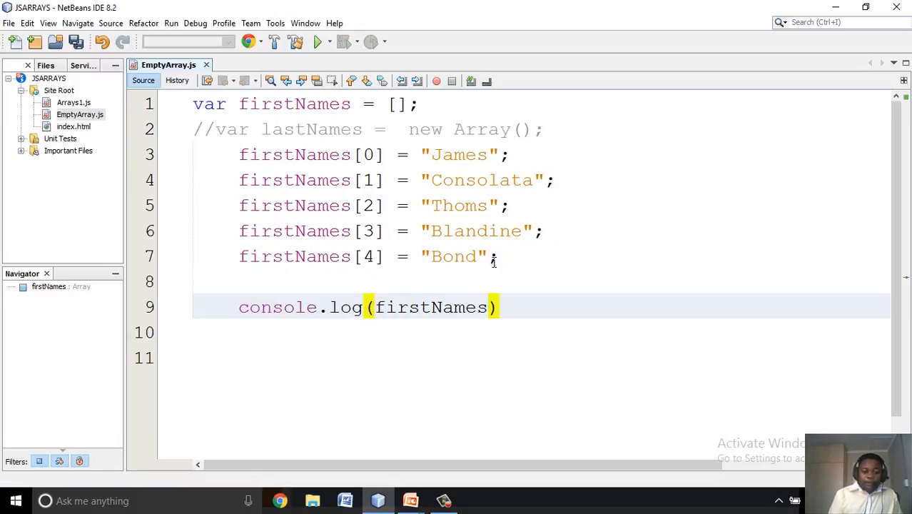
text([])
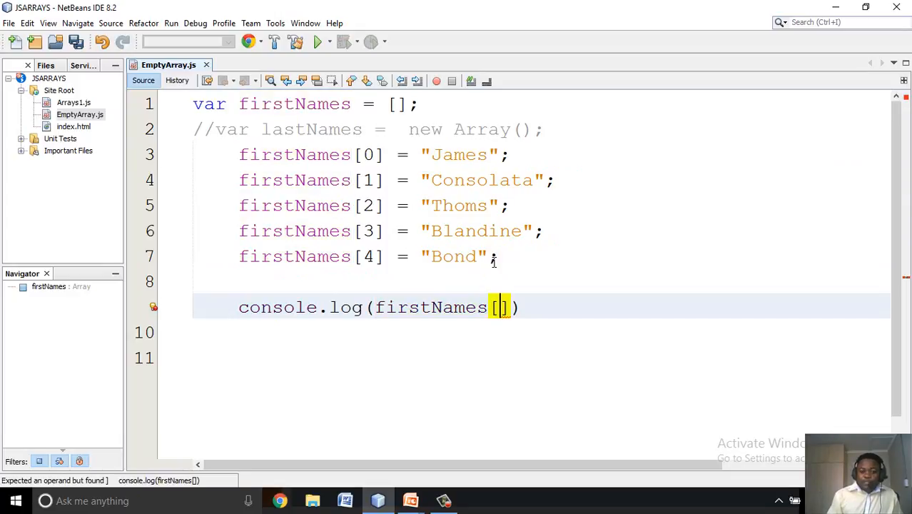
text(4)
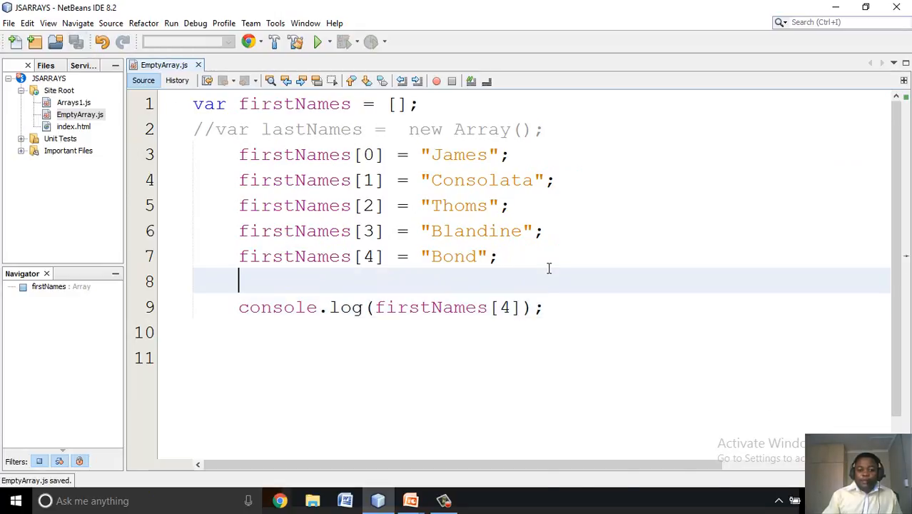
- Run the file in Node.js to print Bond, then change the logged index to 0
click(316, 41)
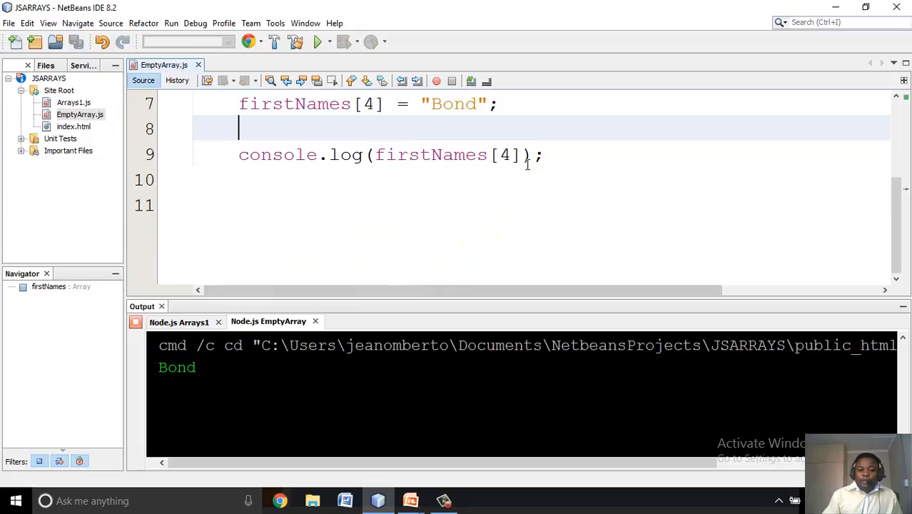
text(0)
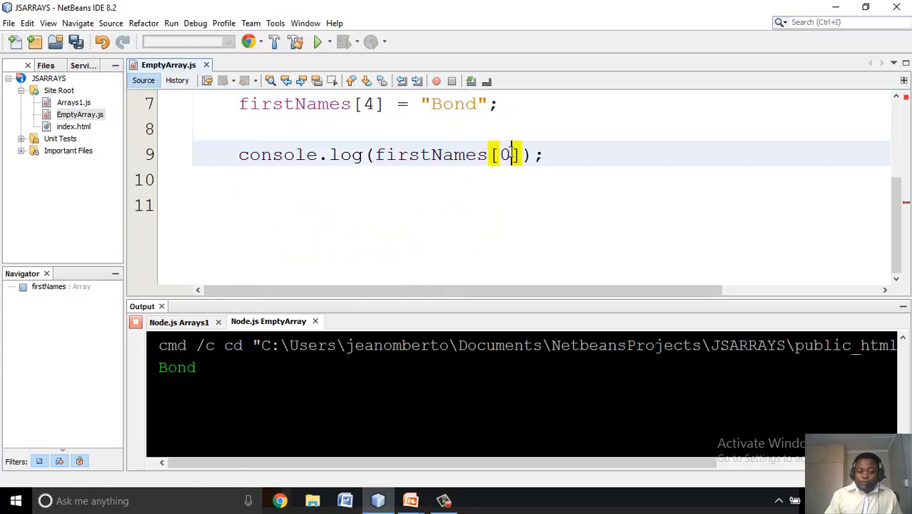